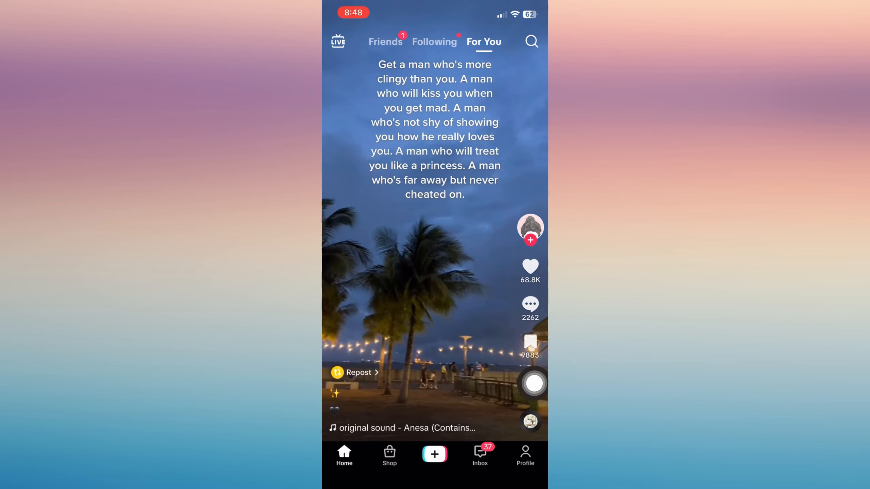
# - Open the Send to share sheet for the palm-tree quote video
pyautogui.click(530, 344)
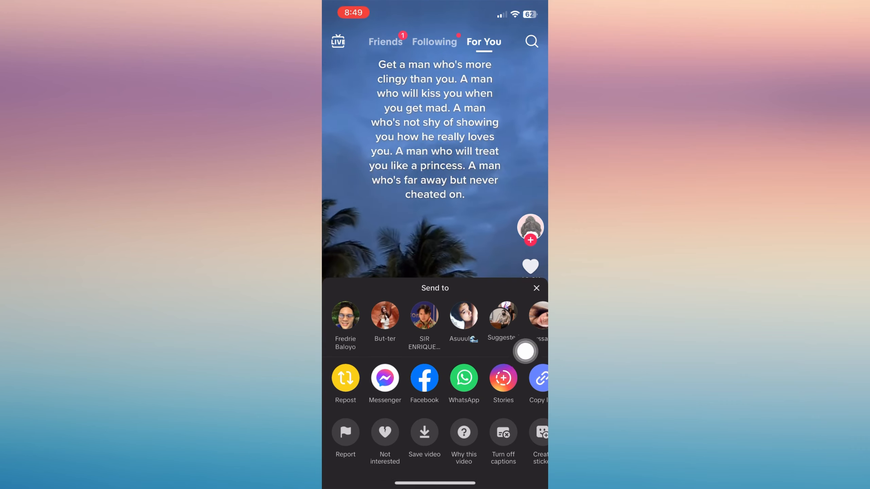
# - Share the video link via WhatsApp to open its recipient picker
pyautogui.click(535, 288)
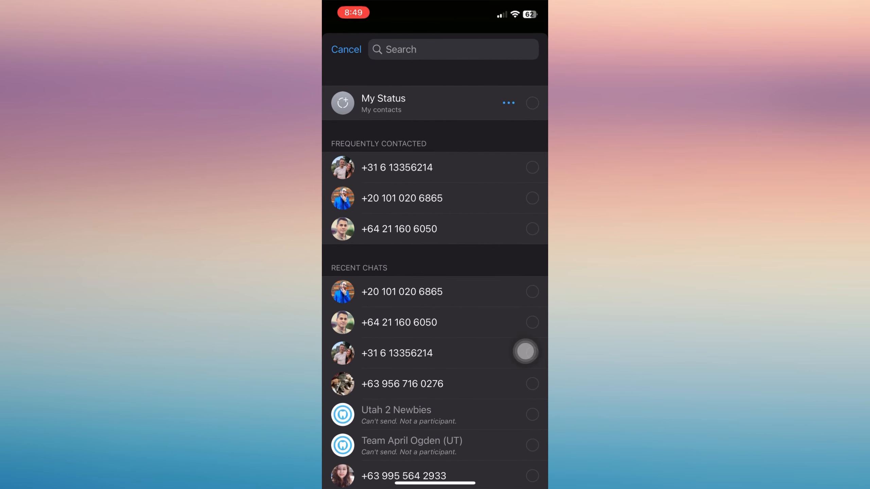
# - Select My Status and open its privacy settings set to My Contacts
pyautogui.click(532, 103)
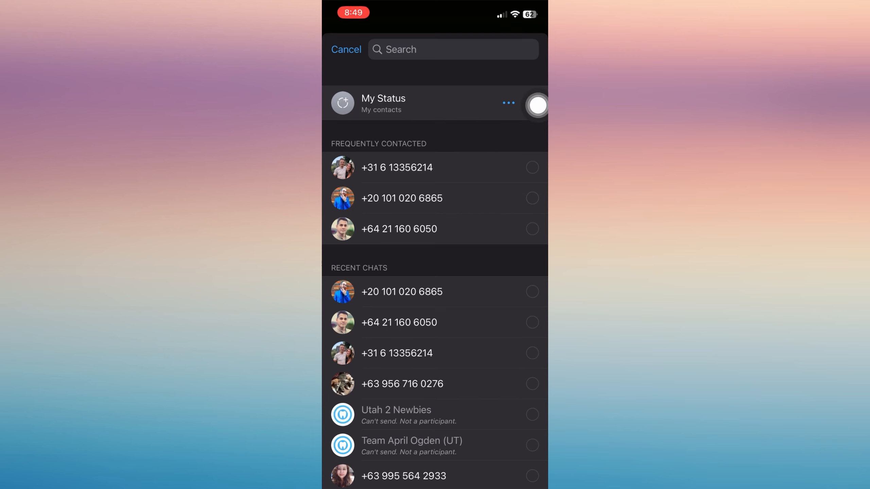
pyautogui.click(537, 105)
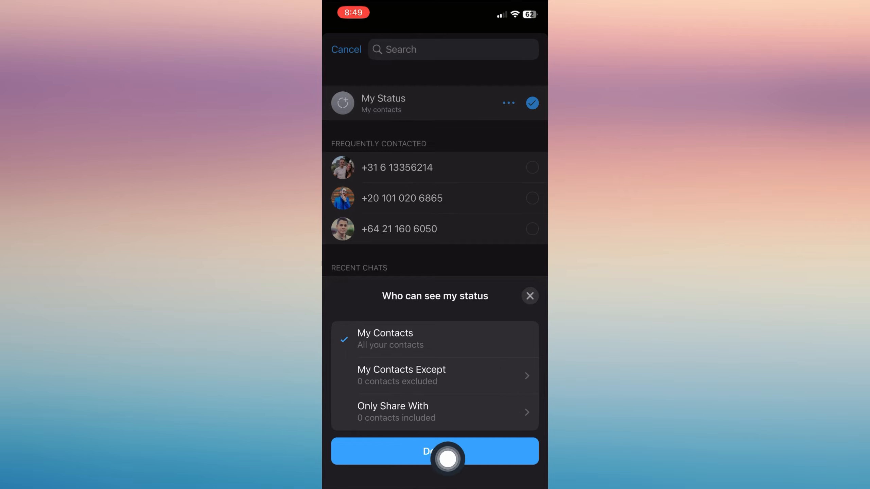
# - Confirm My Contacts visibility and send the TikTok link preview to My Status
pyautogui.click(434, 451)
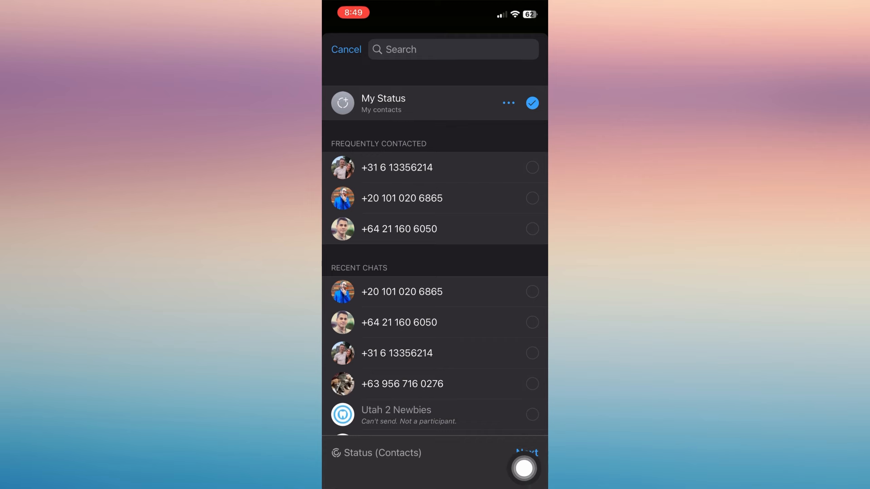
pyautogui.click(524, 453)
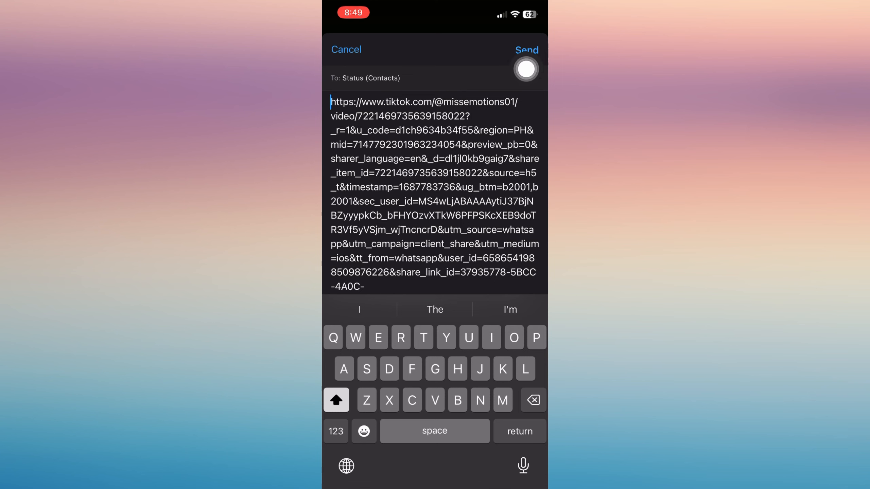
pyautogui.click(345, 50)
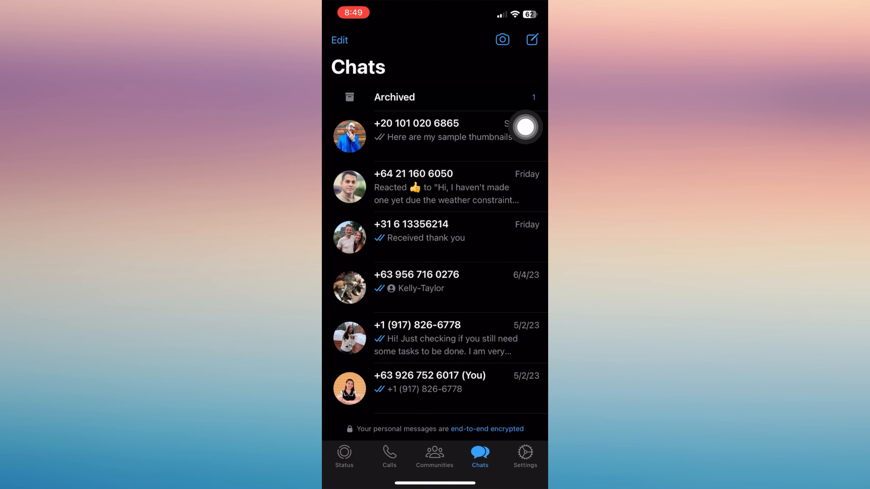